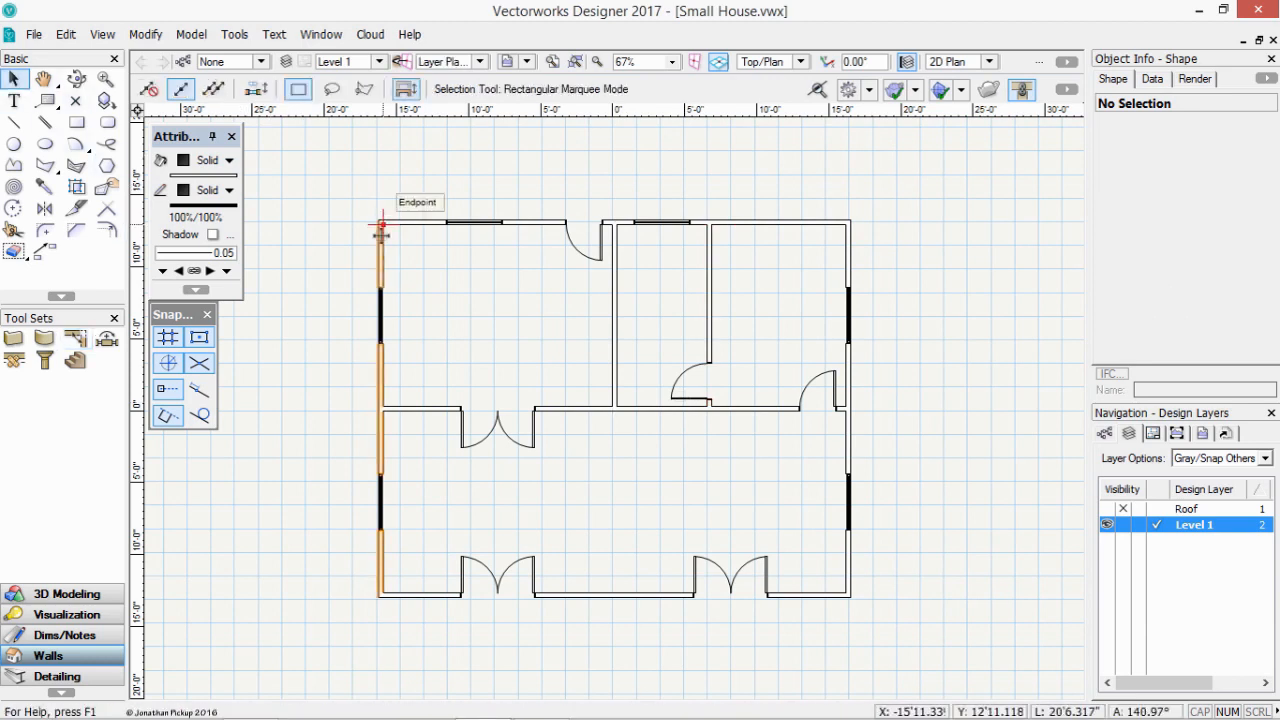
Select the first wall, then Shift-add the remaining walls of the house to the selection.
click(412, 222)
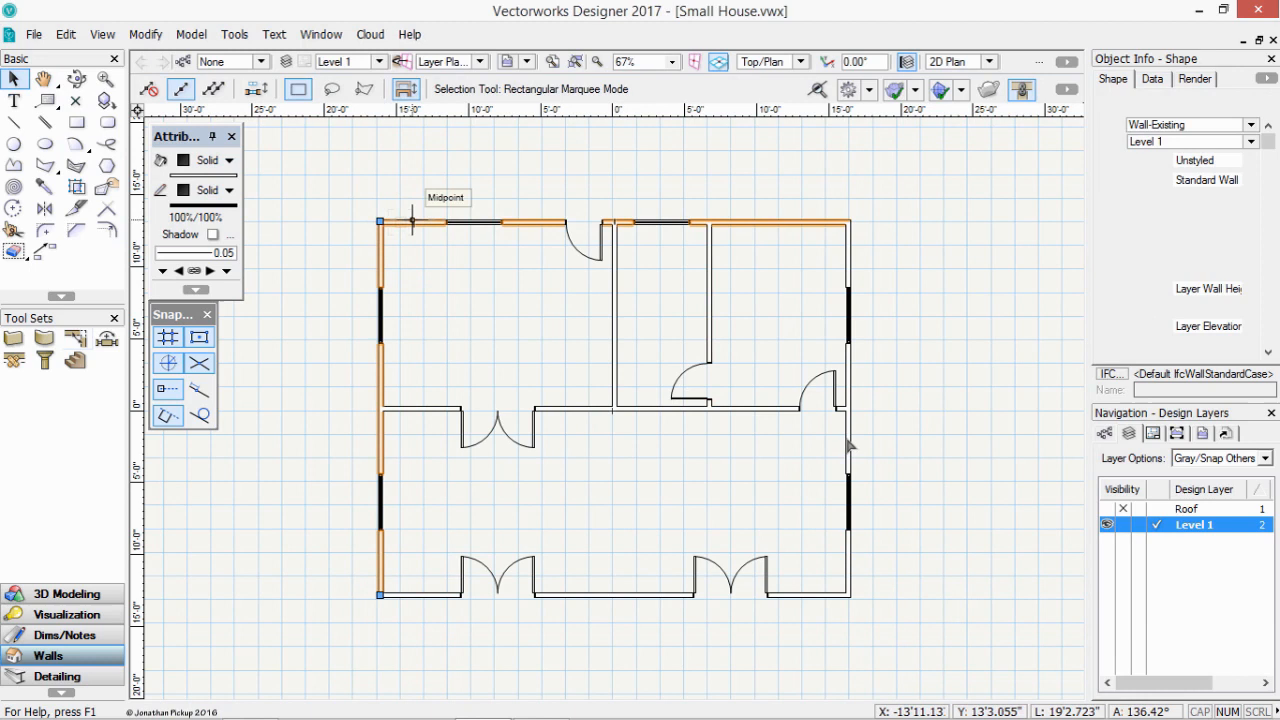
click(616, 596)
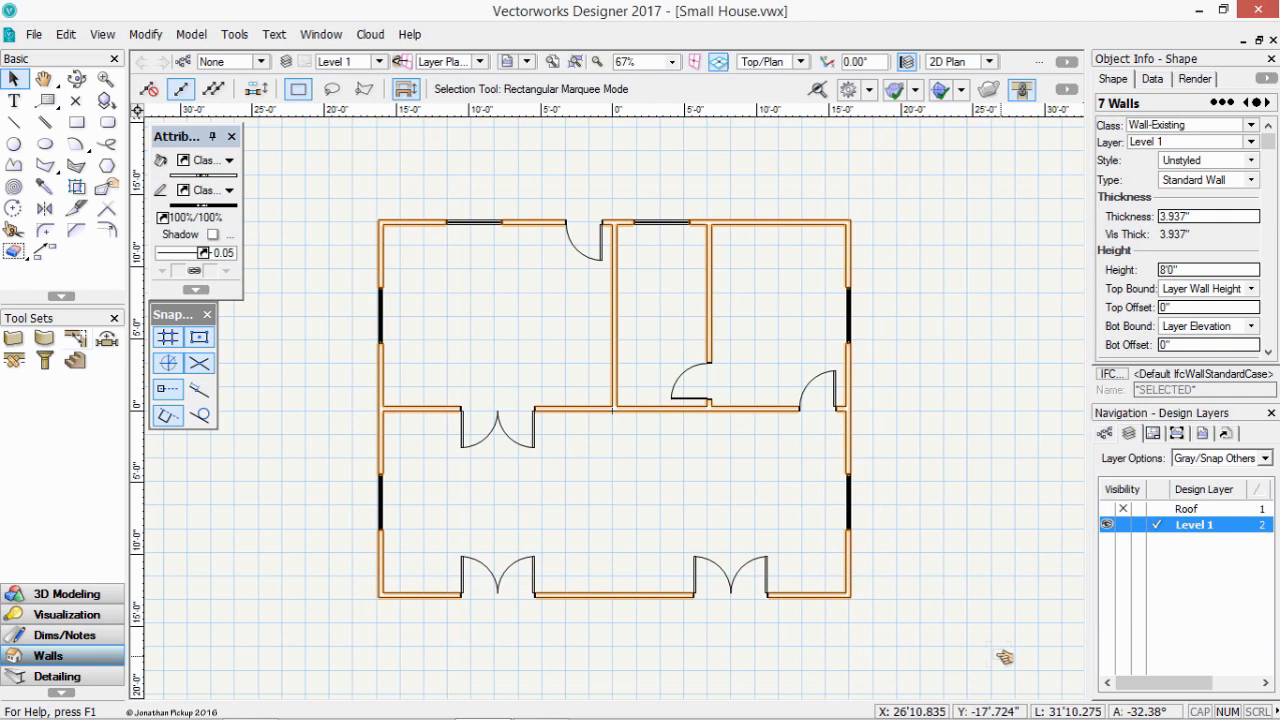
mouse_move(996, 660)
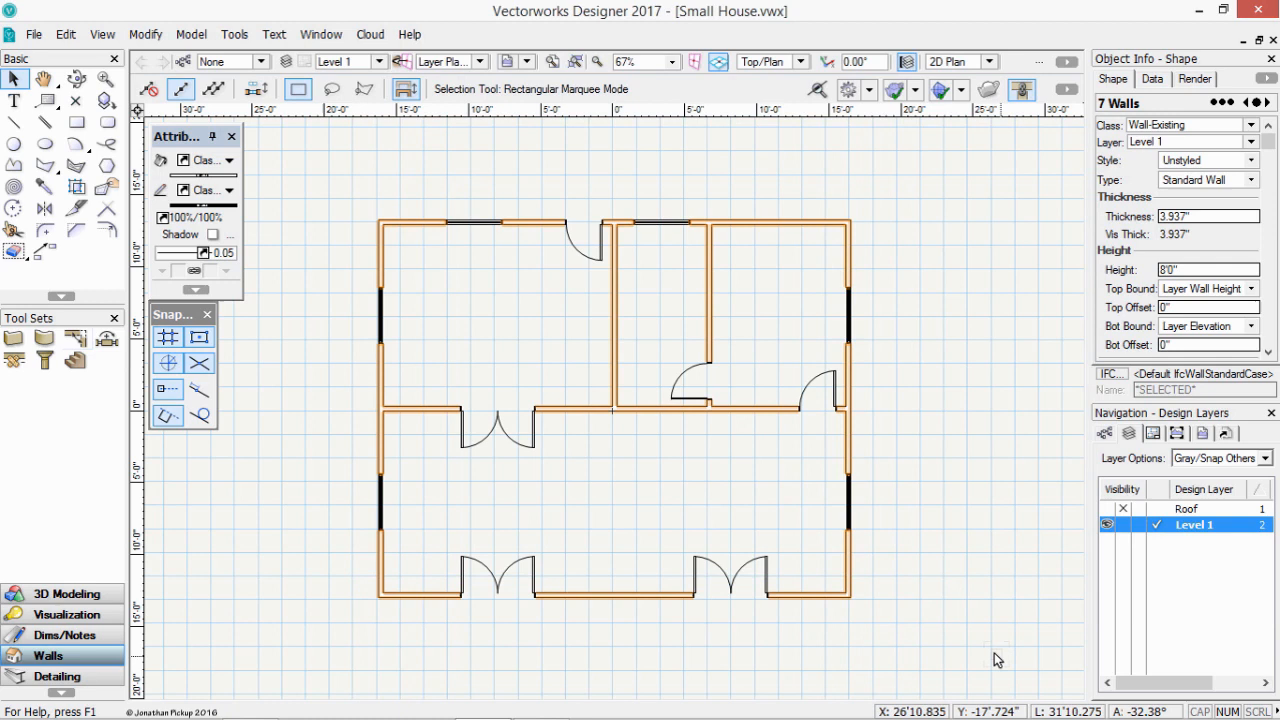
mouse_move(890, 608)
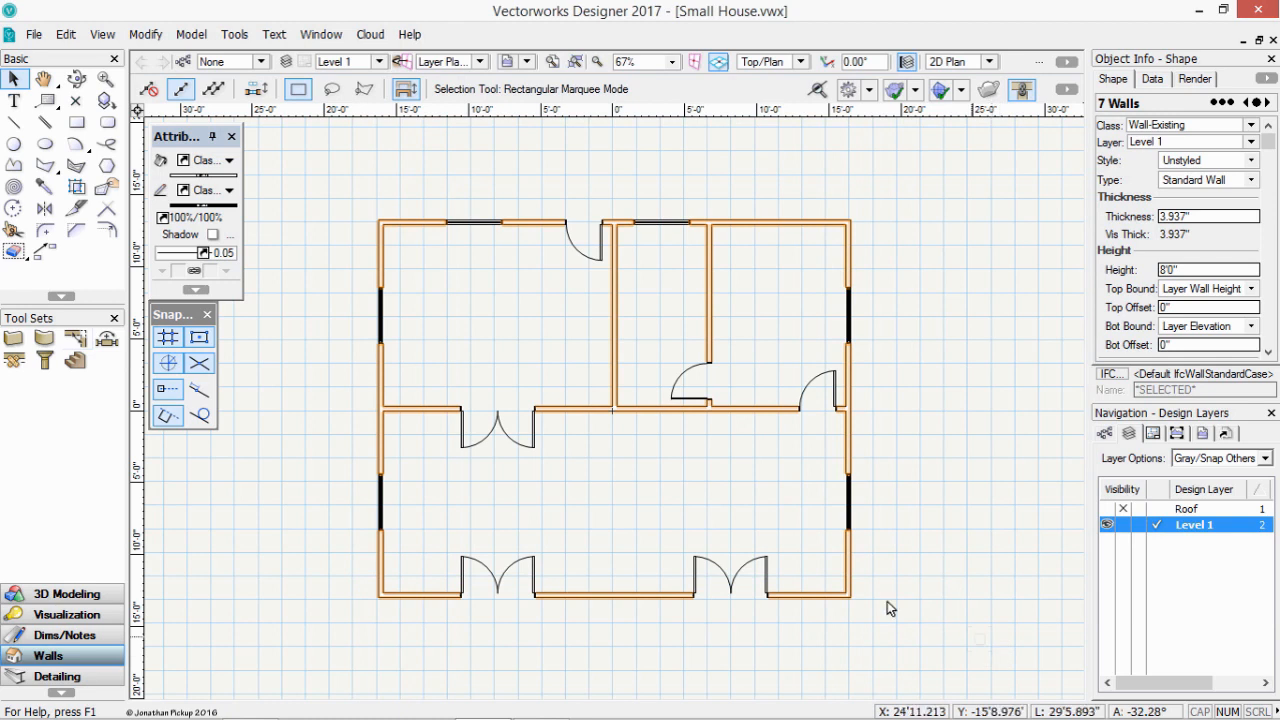
Reach the Create Roof command under Model > AEC for the selected walls.
click(192, 32)
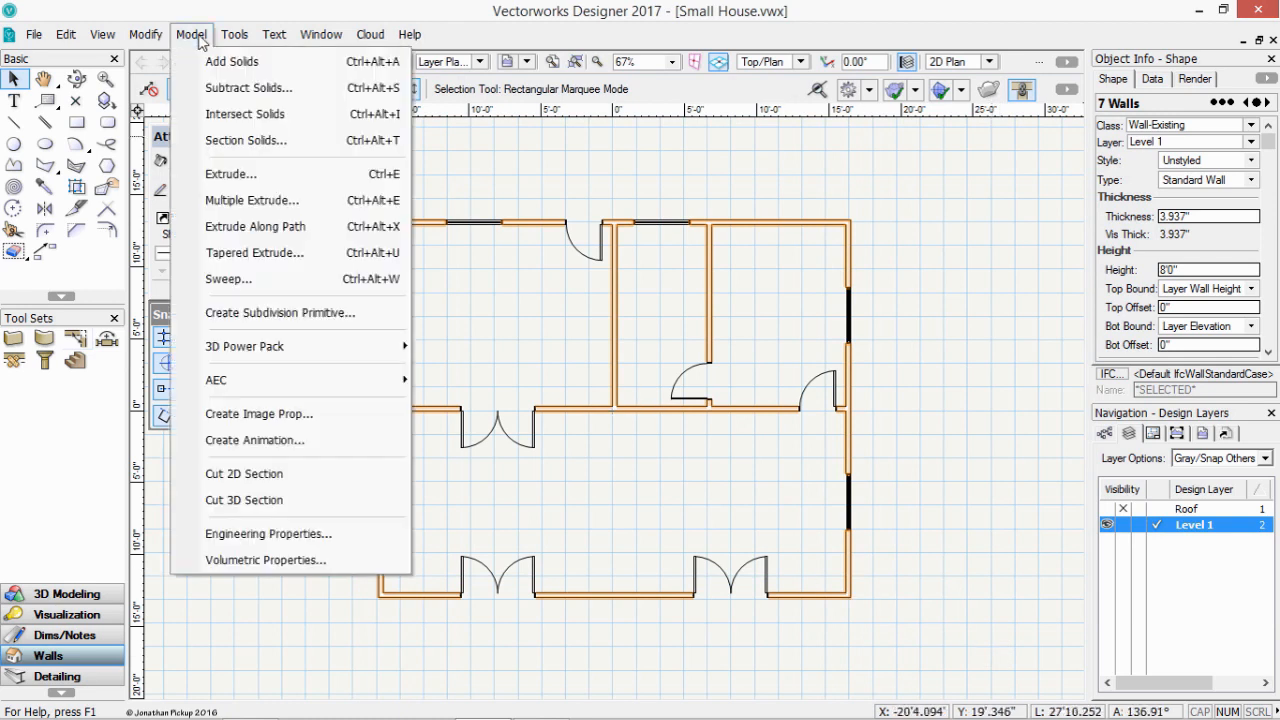
mouse_move(232, 396)
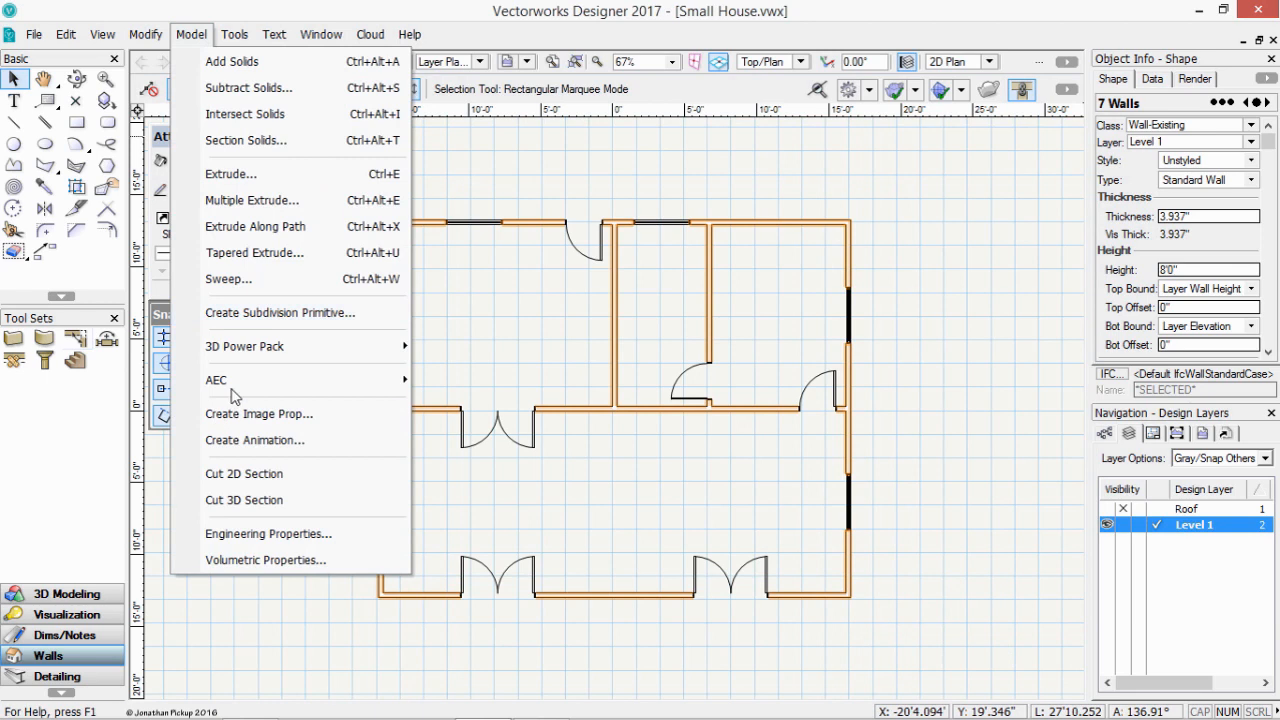
mouse_move(216, 380)
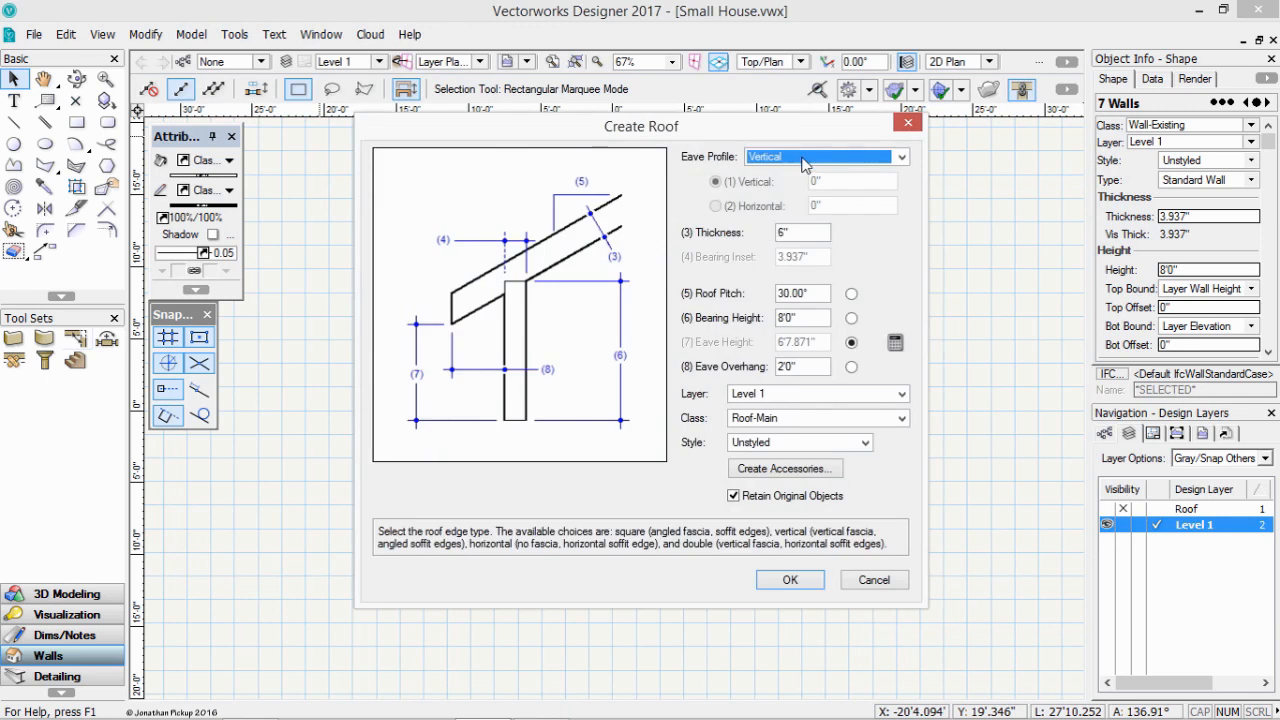
Keep the Vertical eave profile, place the roof on the Roof layer, and create it.
click(898, 156)
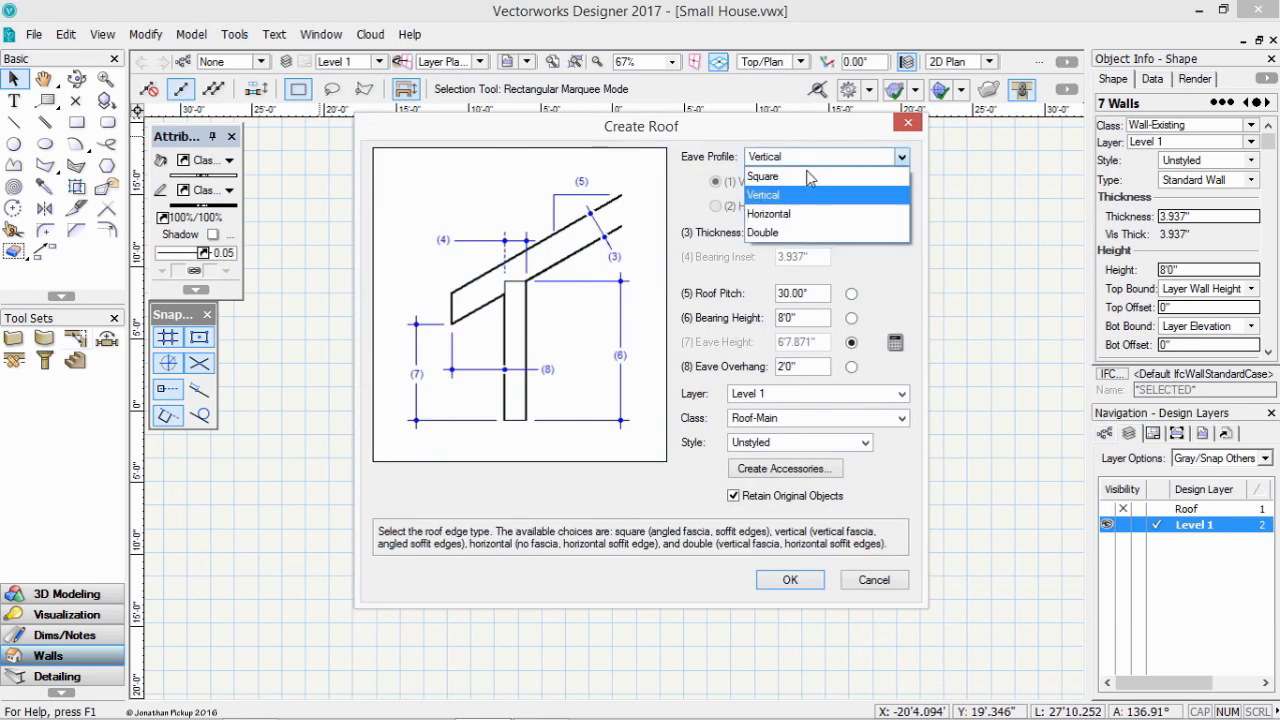
click(762, 176)
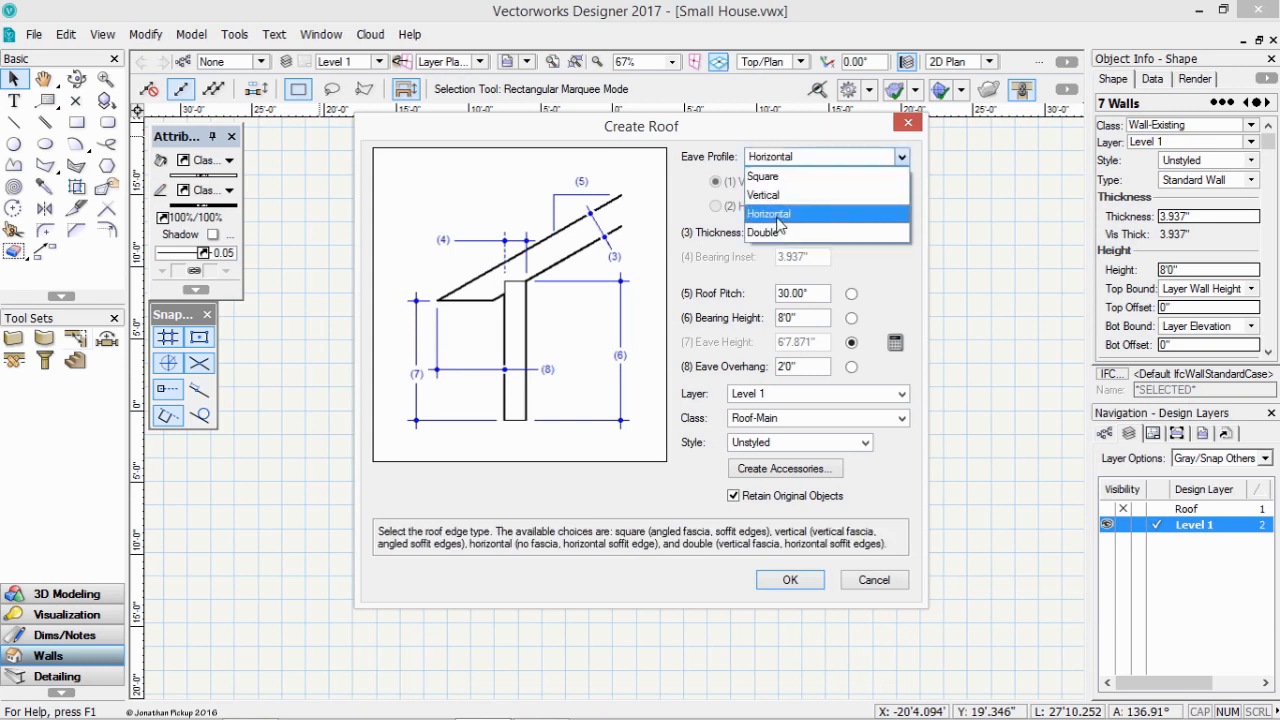
click(764, 196)
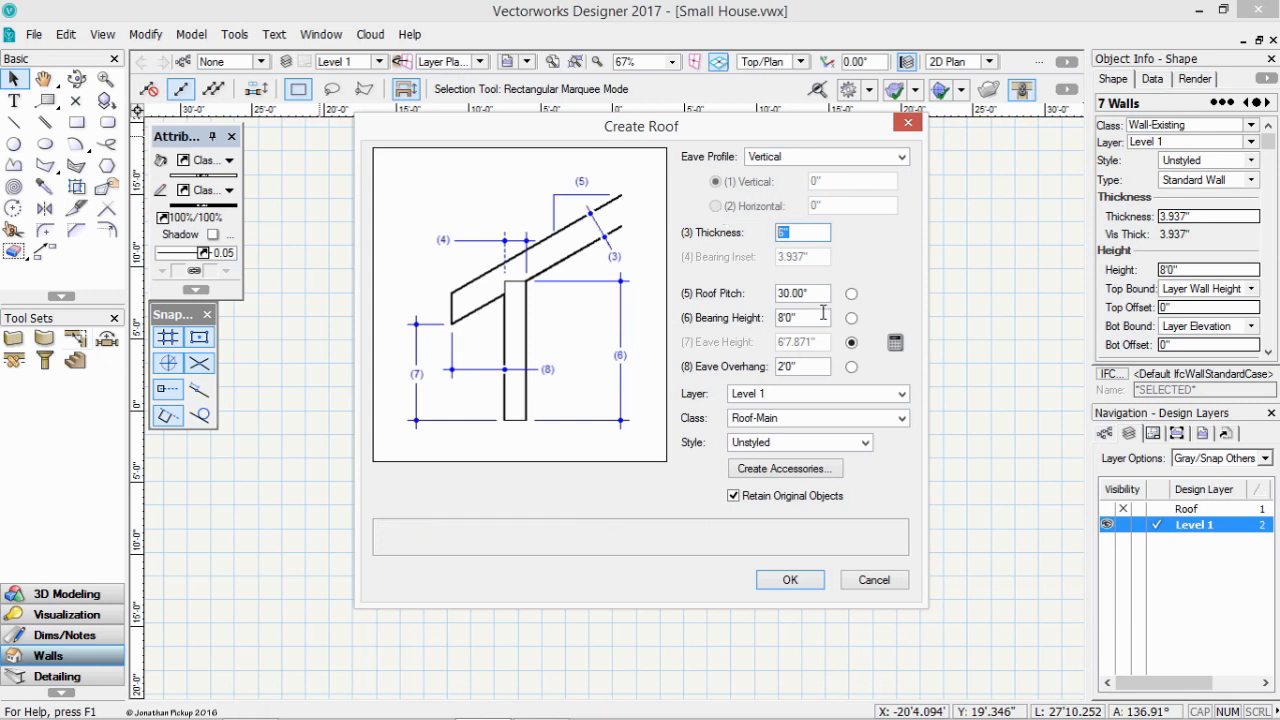
click(802, 316)
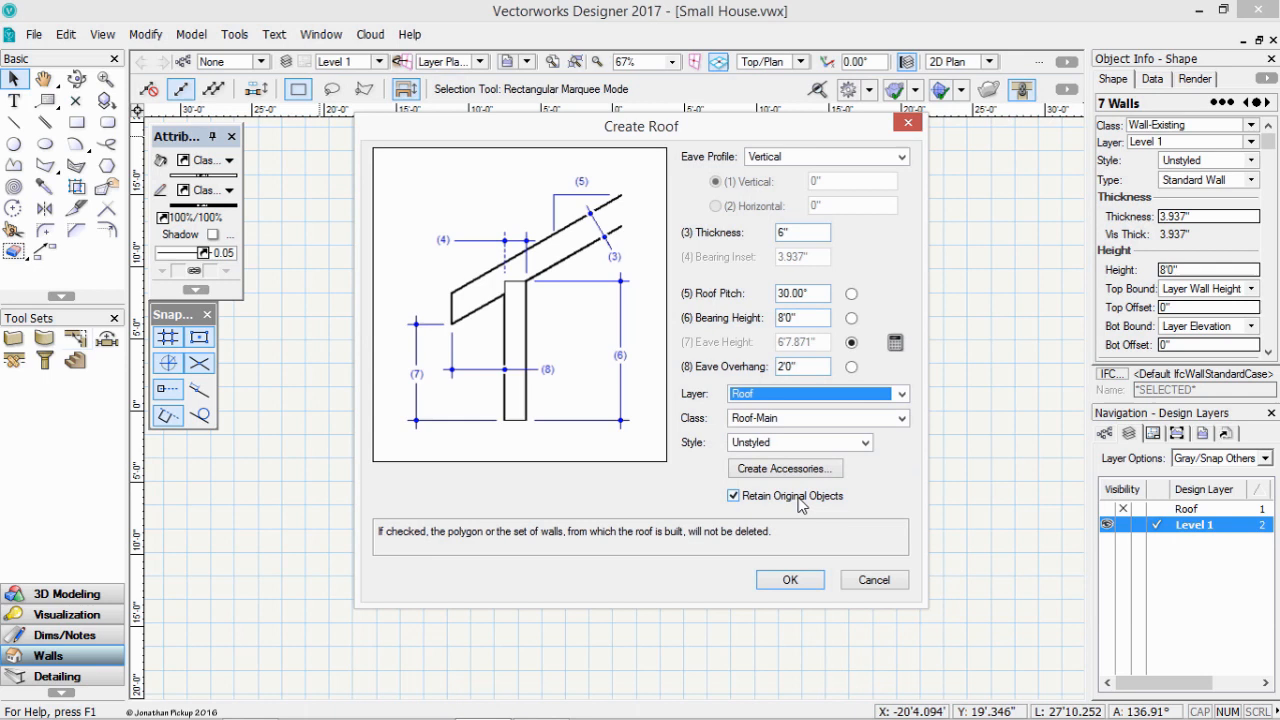
mouse_move(790, 580)
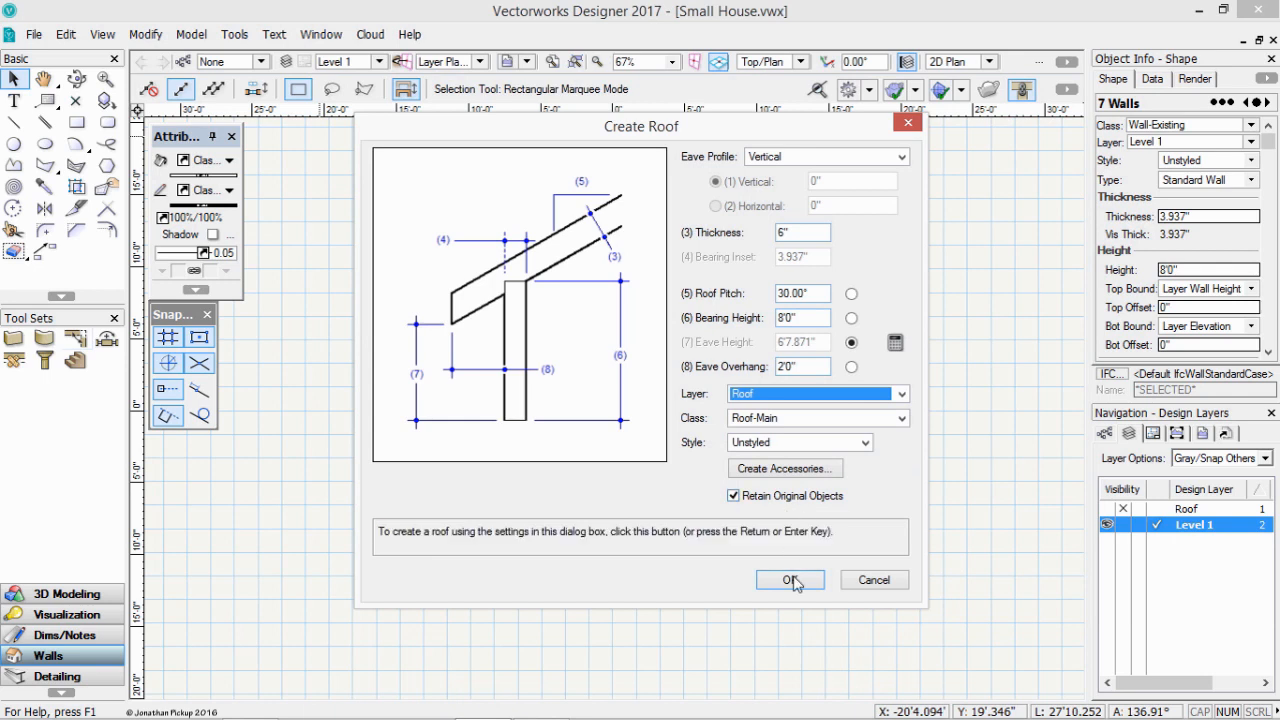
click(790, 580)
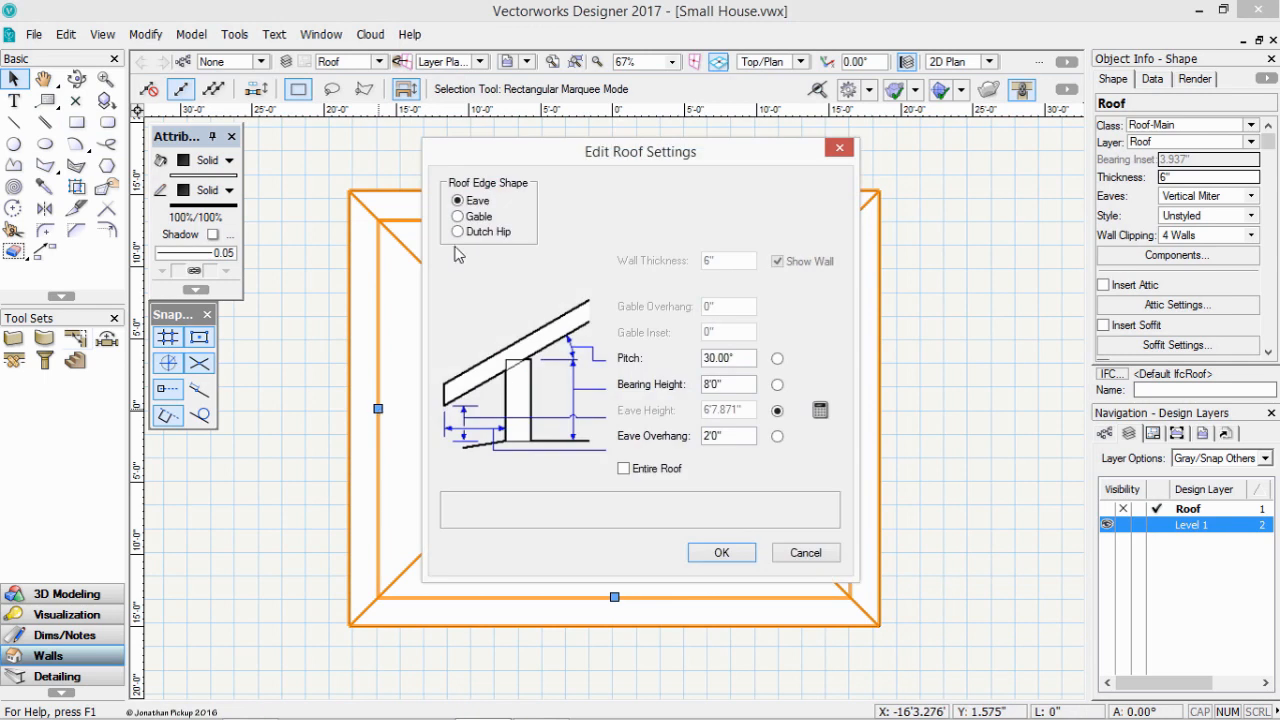
Make the left roof edge a Gable with eave overhang 12 and apply it.
click(458, 216)
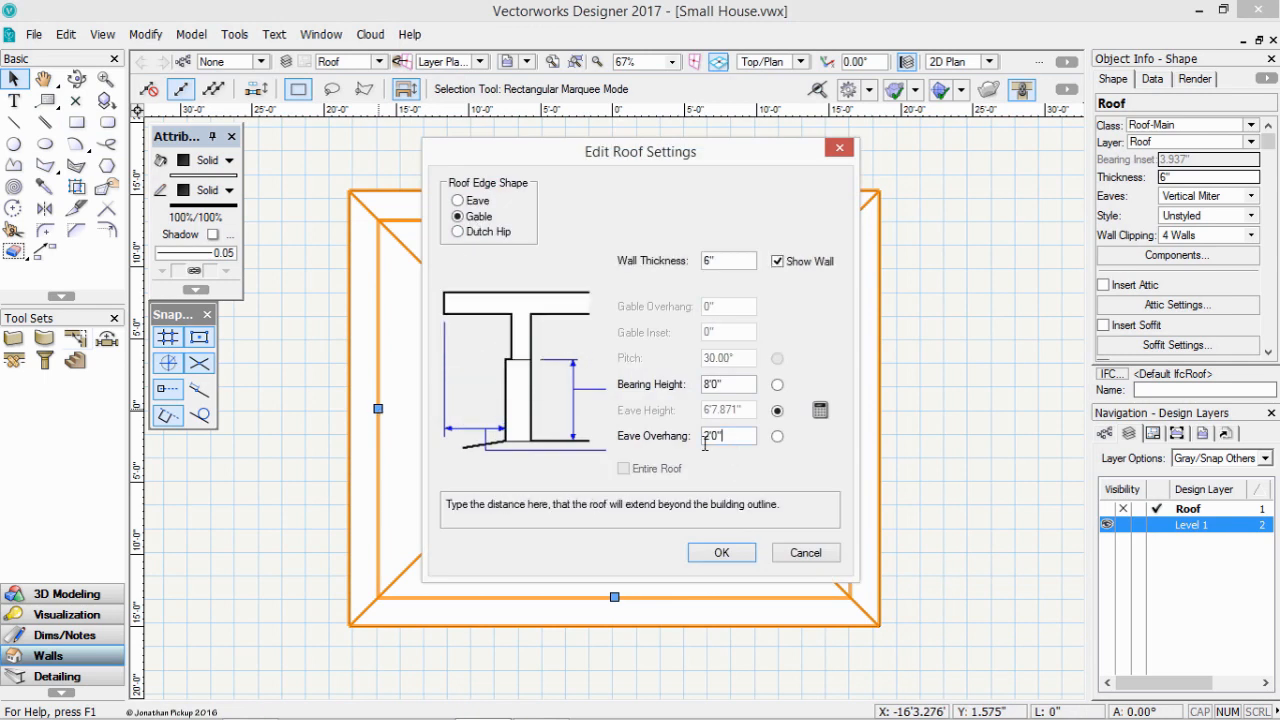
text(12)
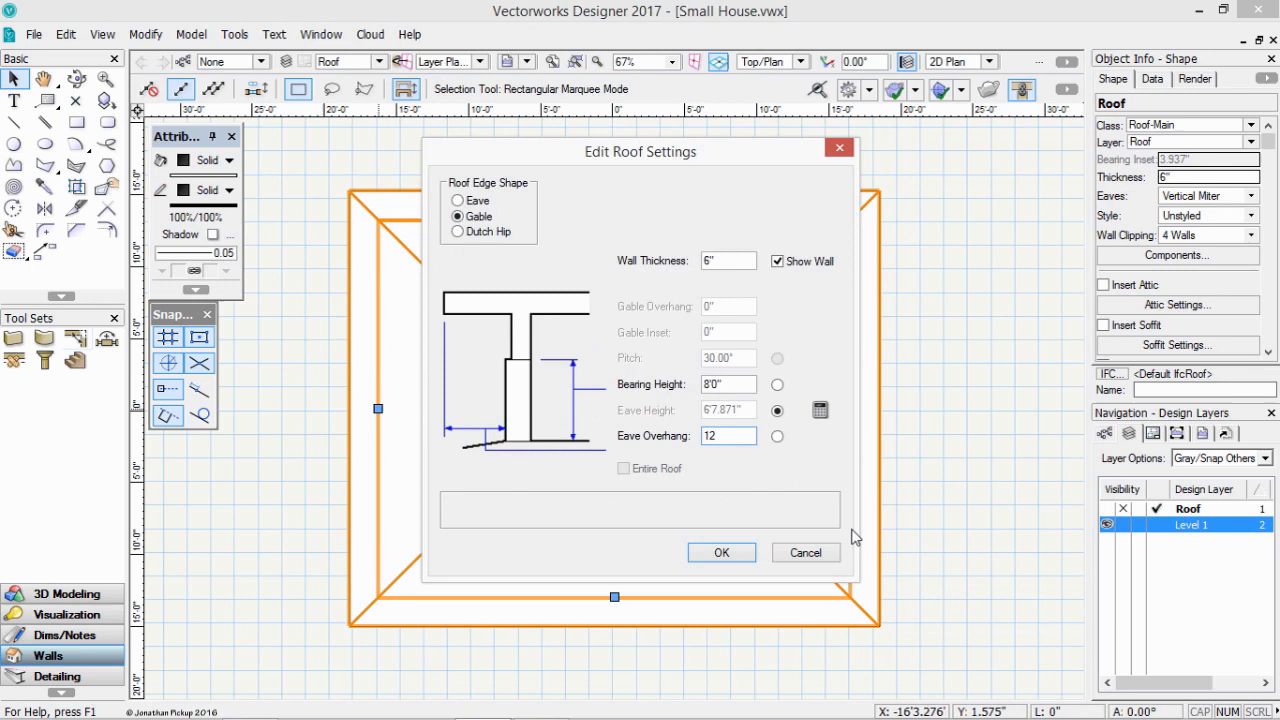
click(720, 552)
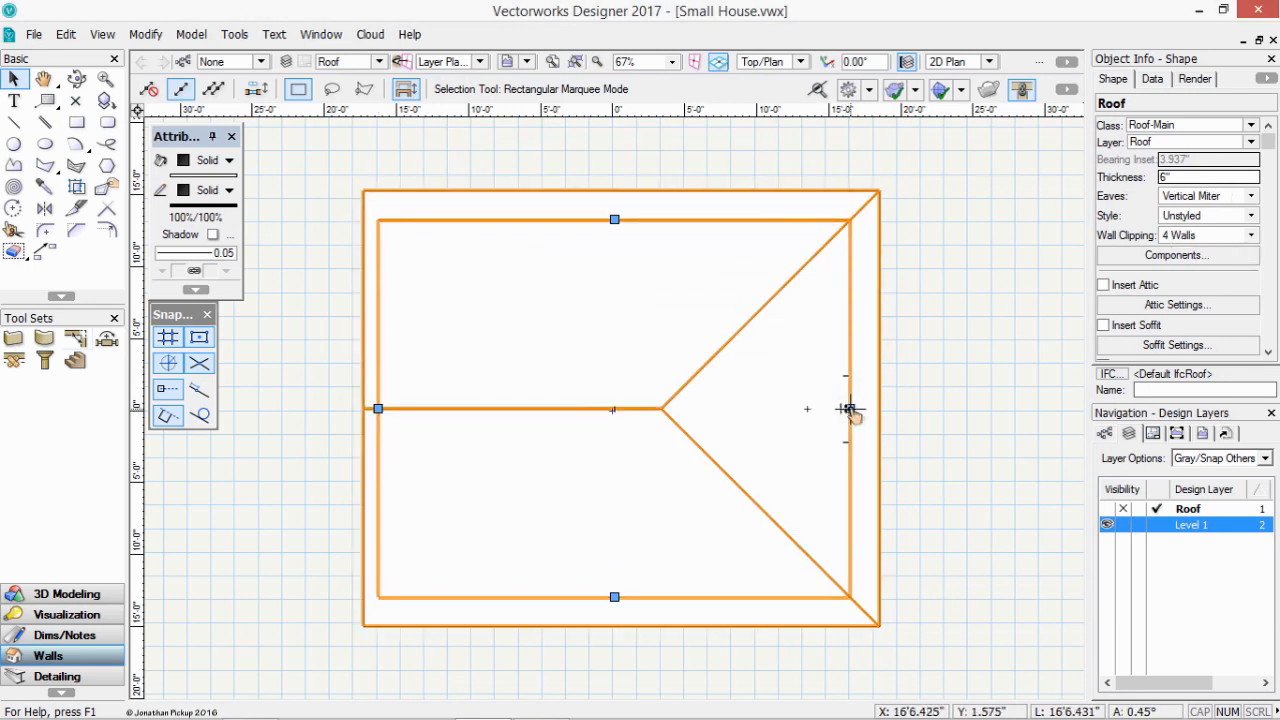
Make the right roof edge a Dutch Hip with gable inset 150 and apply it.
double_click(848, 408)
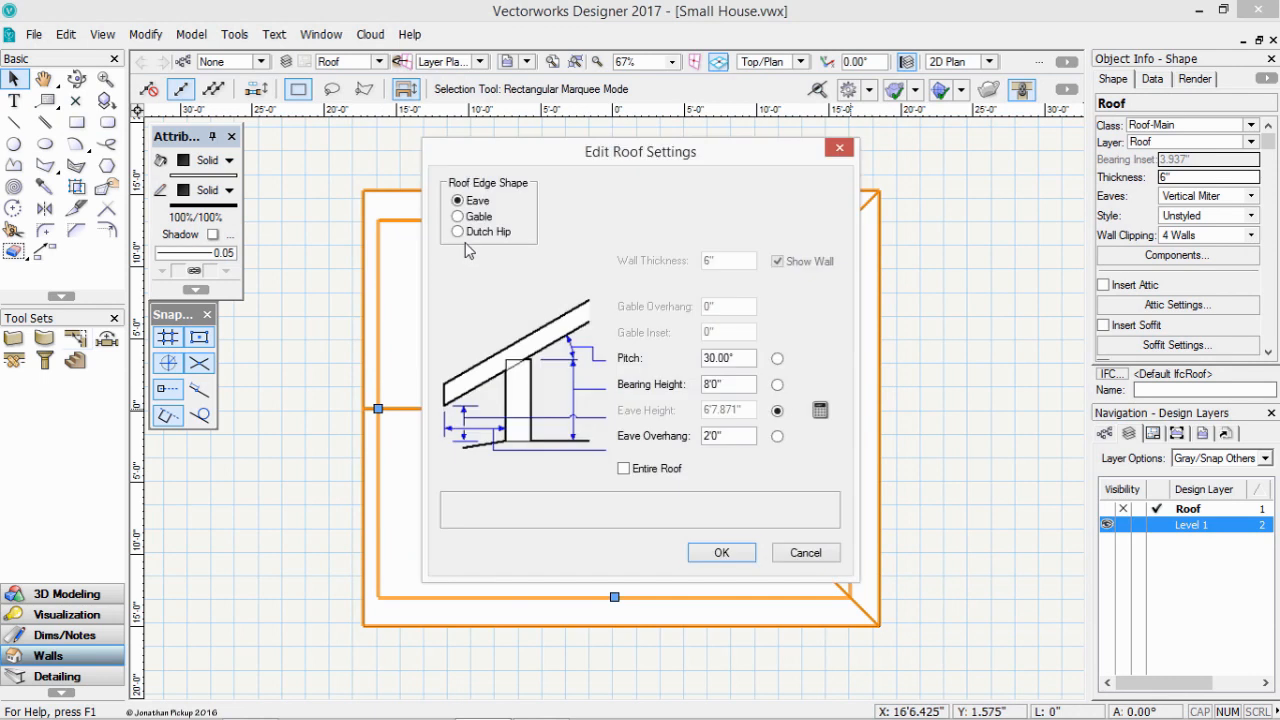
click(458, 232)
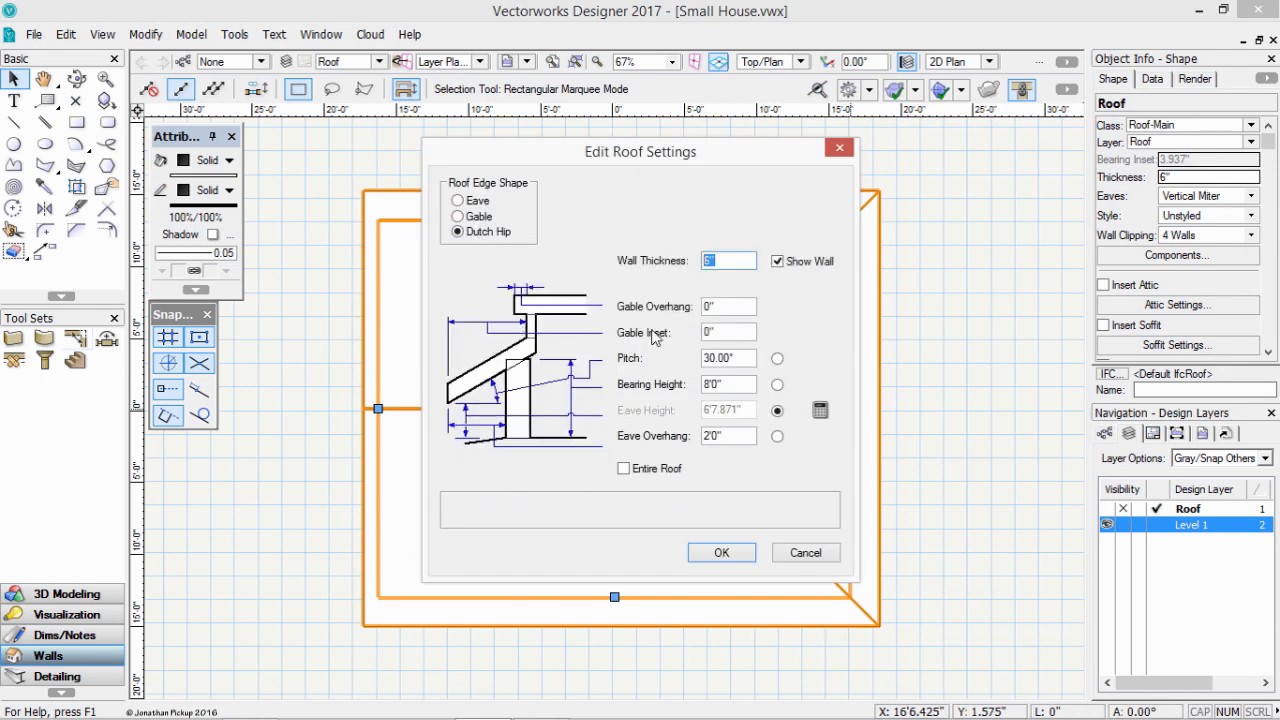
text(1500)
click(728, 306)
text(12)
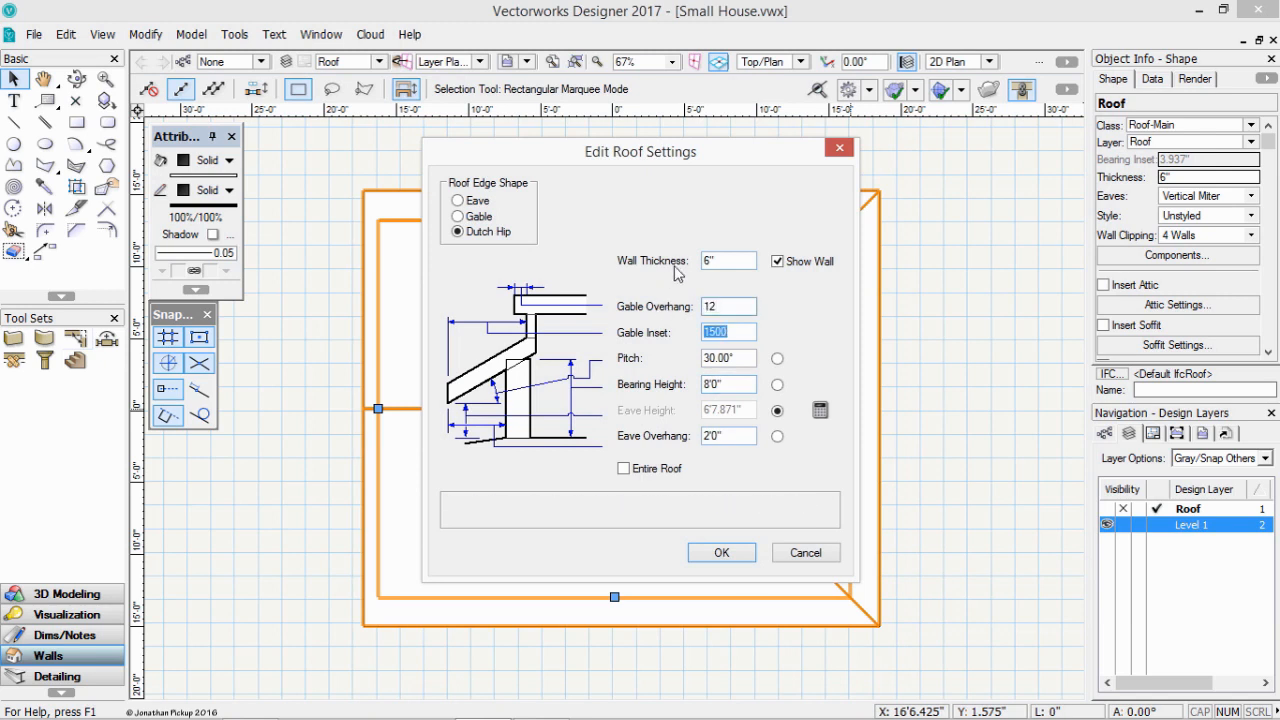
click(720, 552)
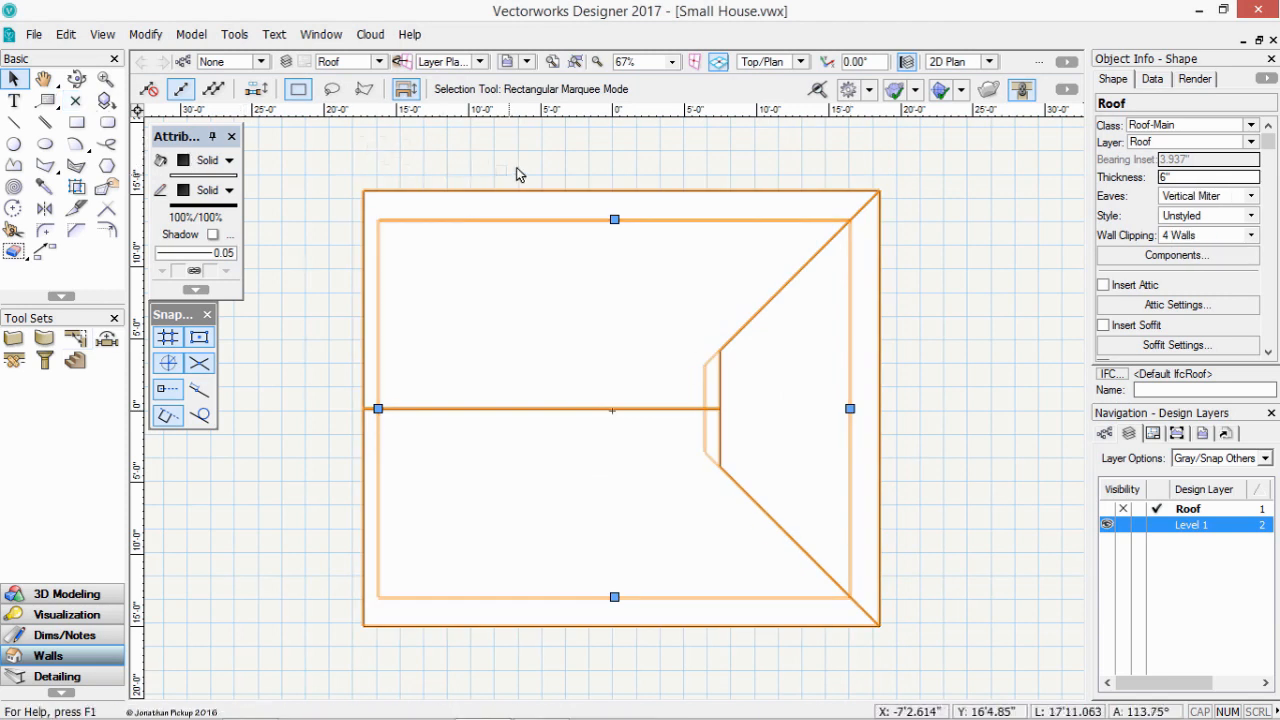
Set layer options to Active Only and orbit the roof into a 3D view.
right_click(518, 172)
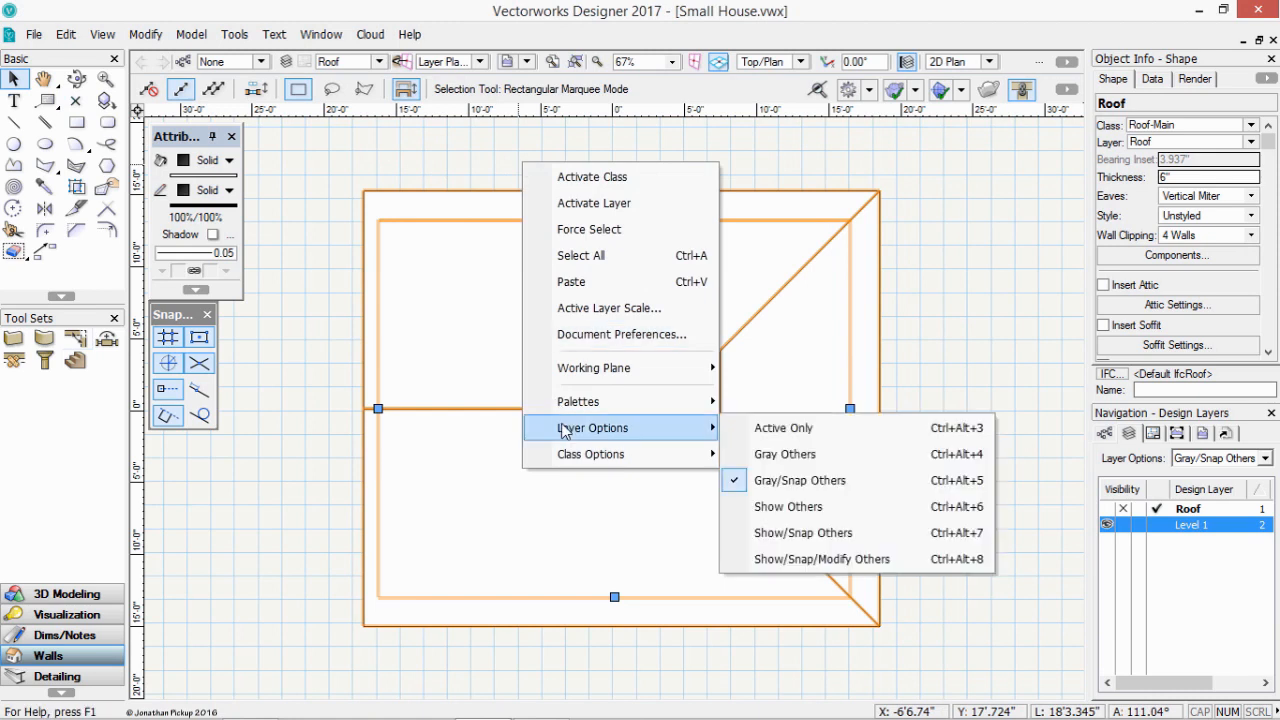
click(784, 428)
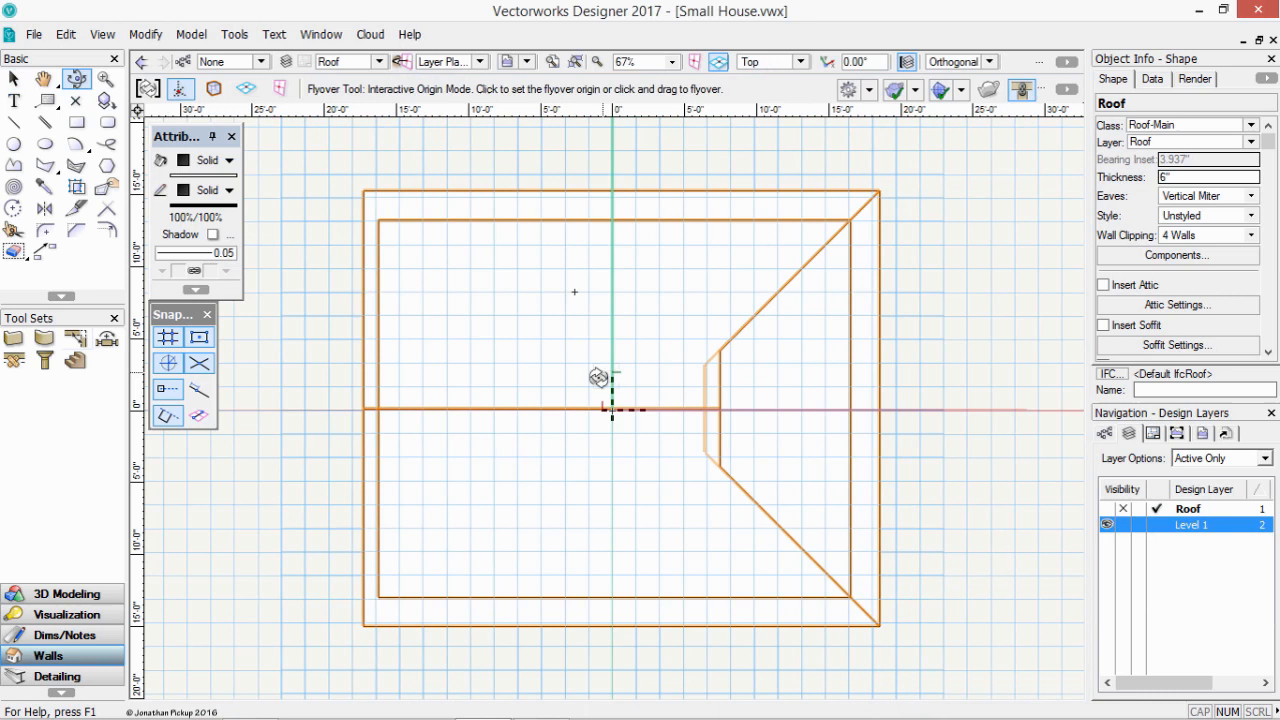
drag(600, 376, 500, 232)
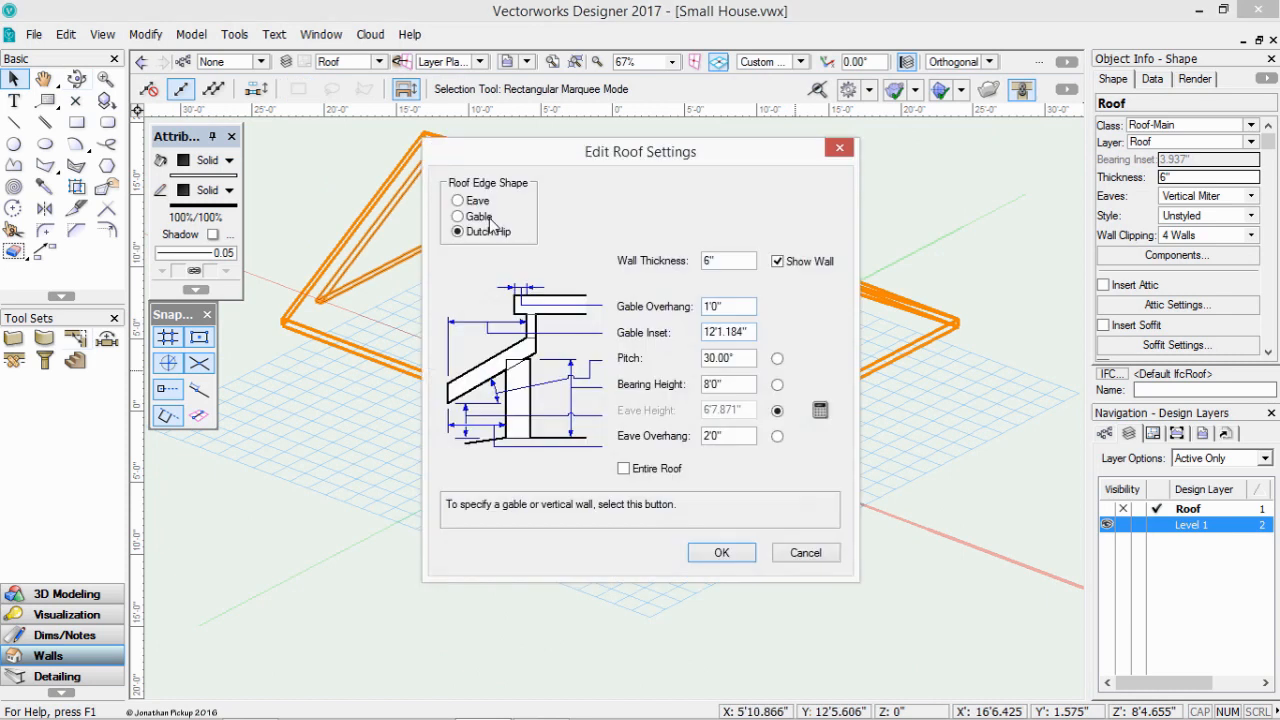
Switch the Dutch hip end to a Gable with eave overhang 12 and apply it.
click(458, 216)
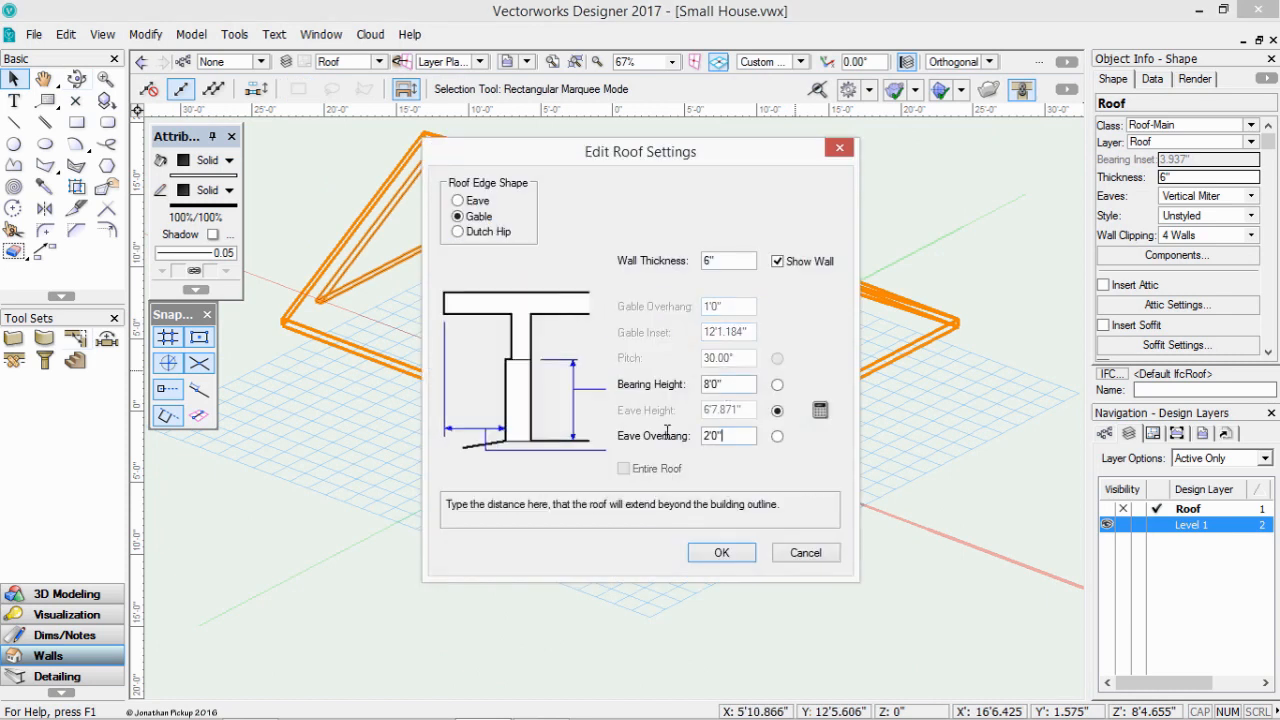
text(12)
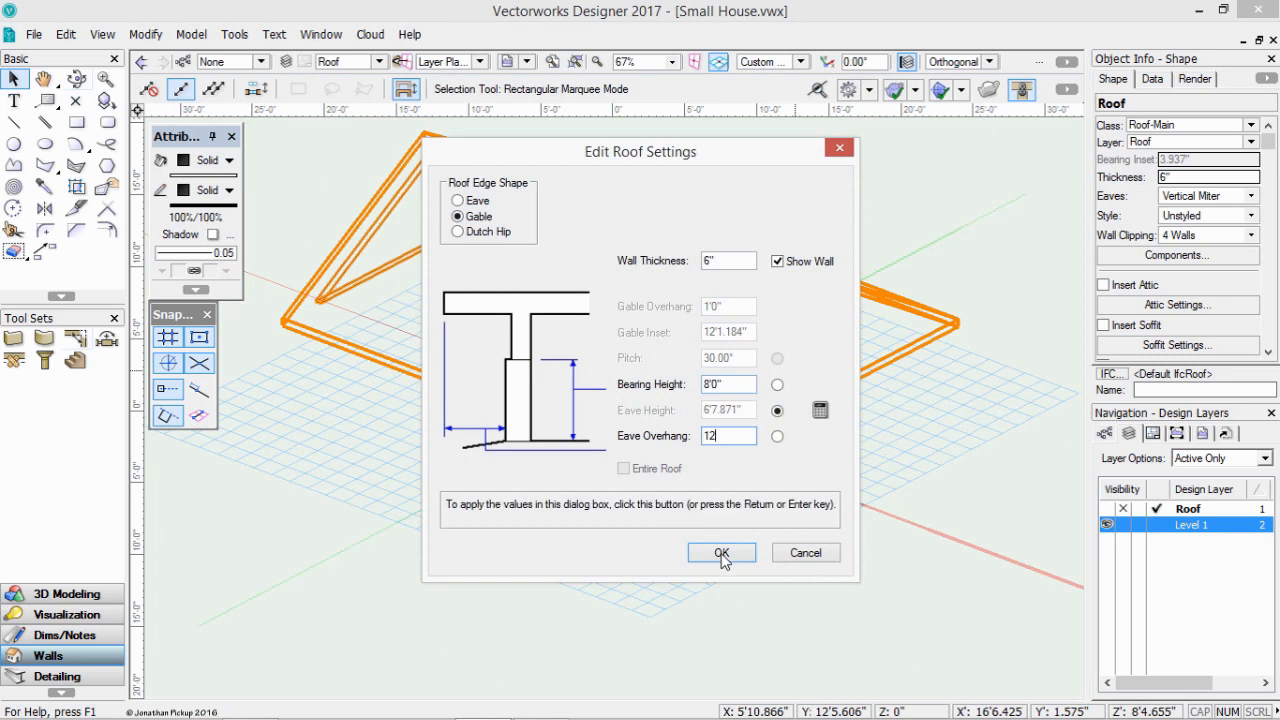
click(720, 552)
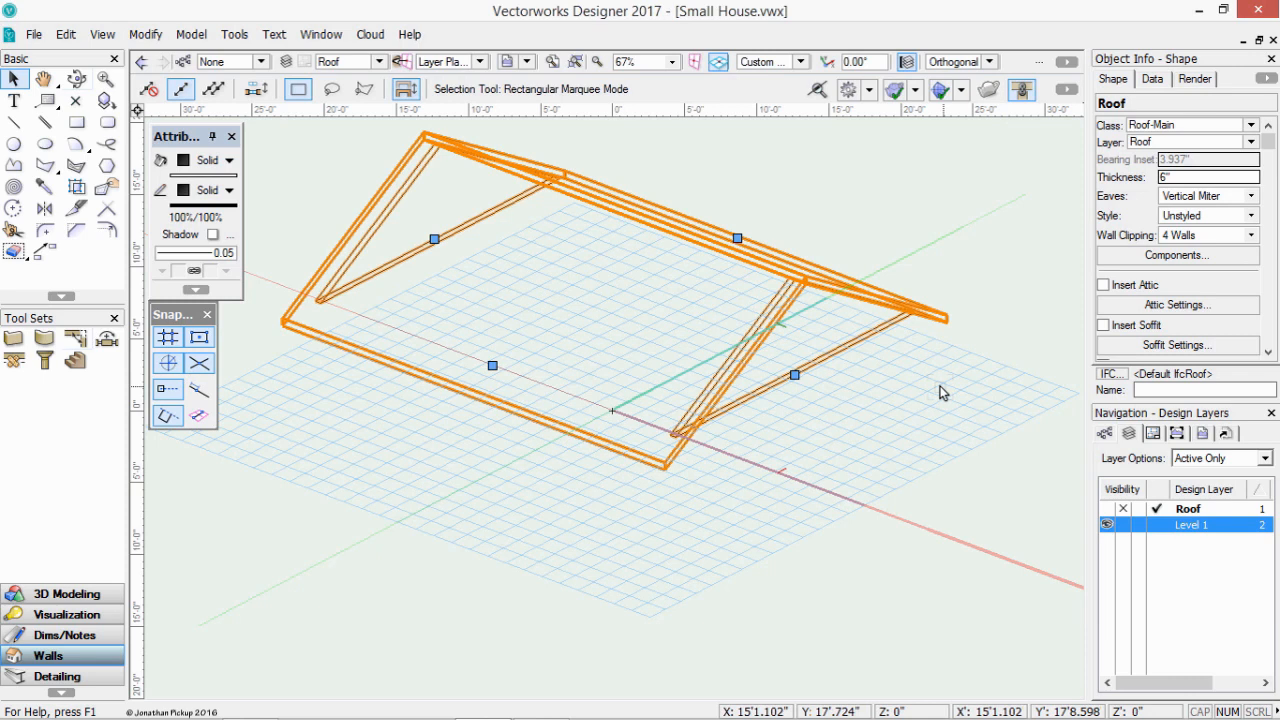
mouse_move(934, 420)
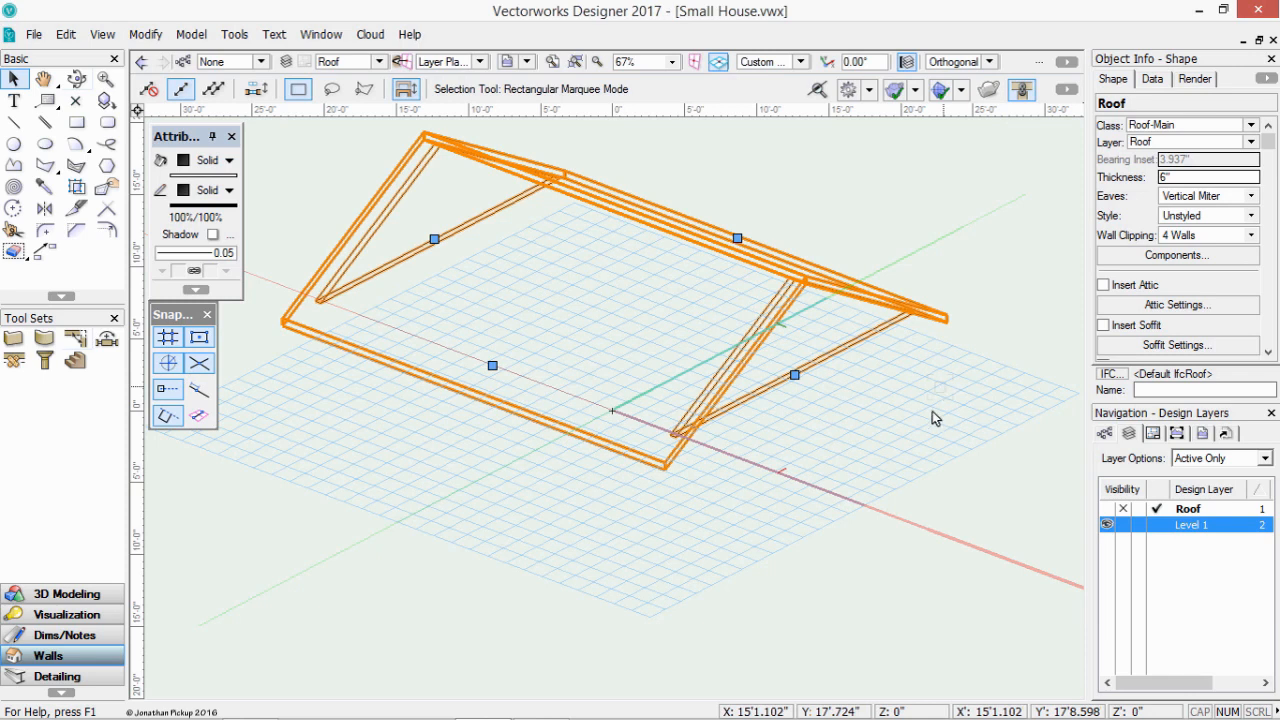
mouse_move(856, 428)
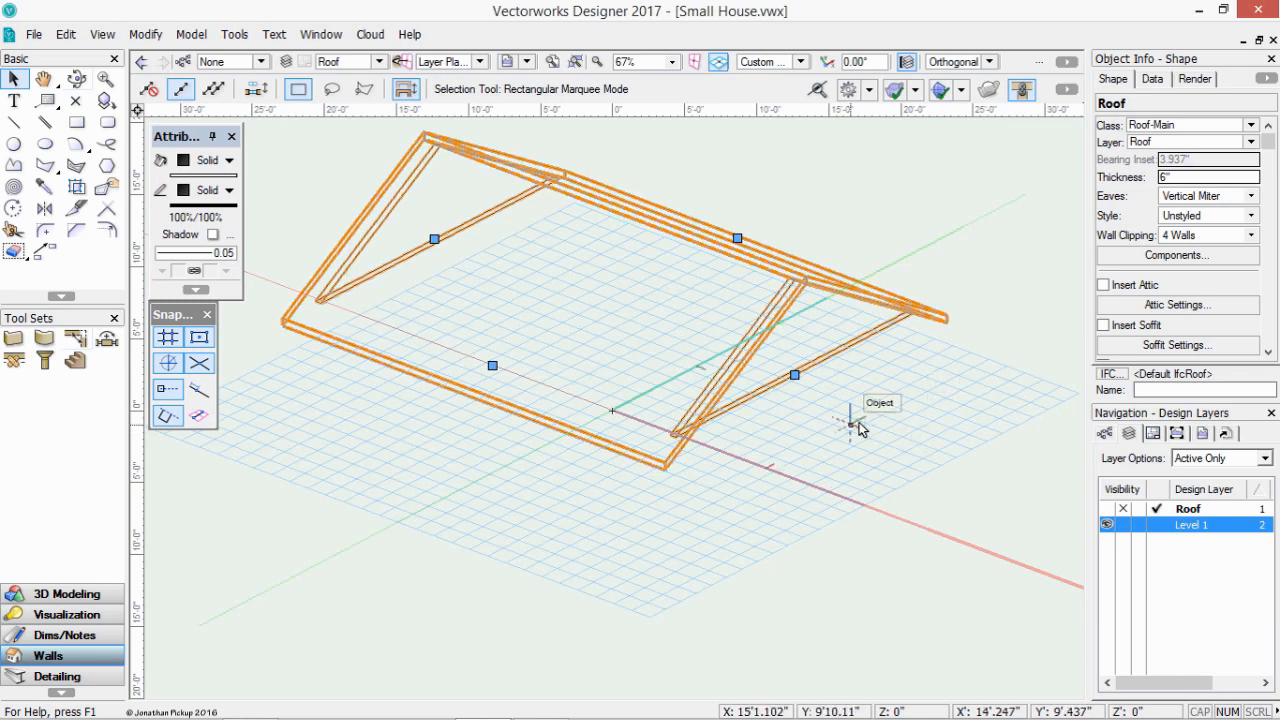